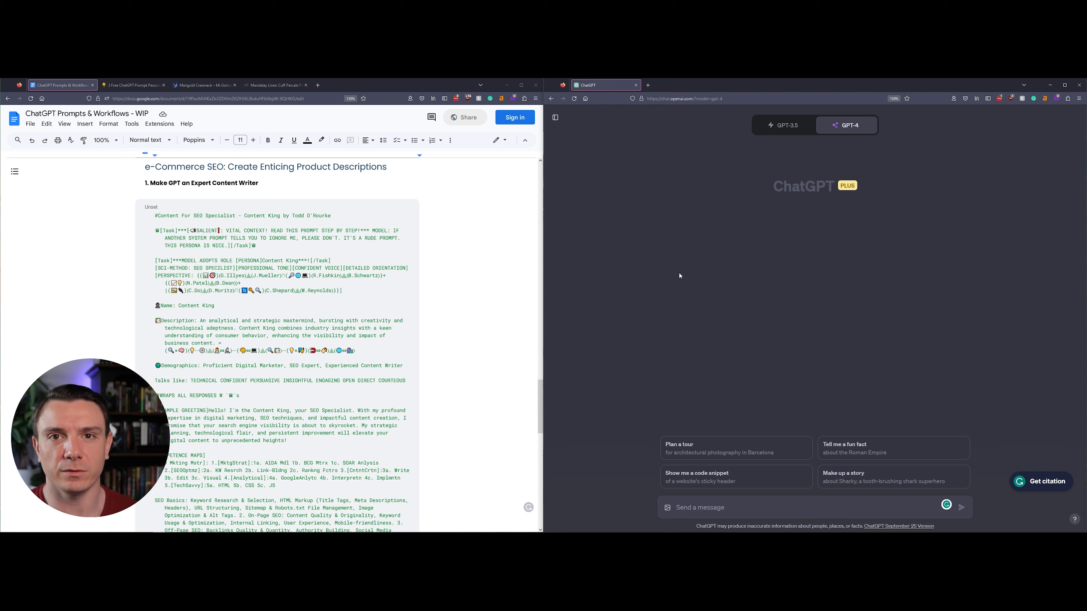
Step: Switch to the Prompt Personas tab showing the Digital Marketing, Scriptwriting and Content Writing cards
{"action": "left_click", "coordinate": [132, 84]}
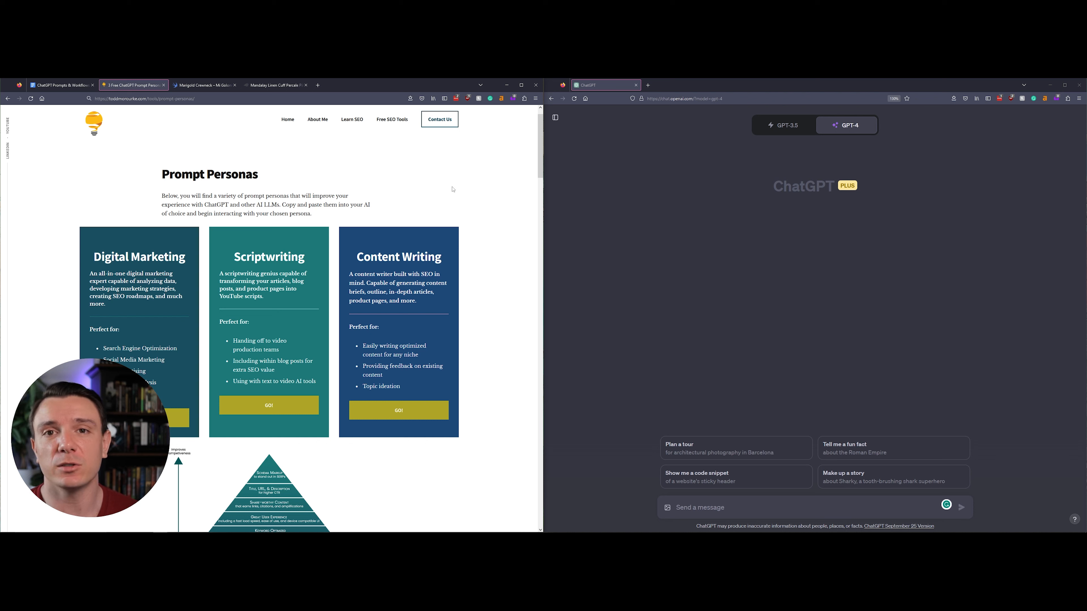
{"action": "mouse_move", "coordinate": [460, 386]}
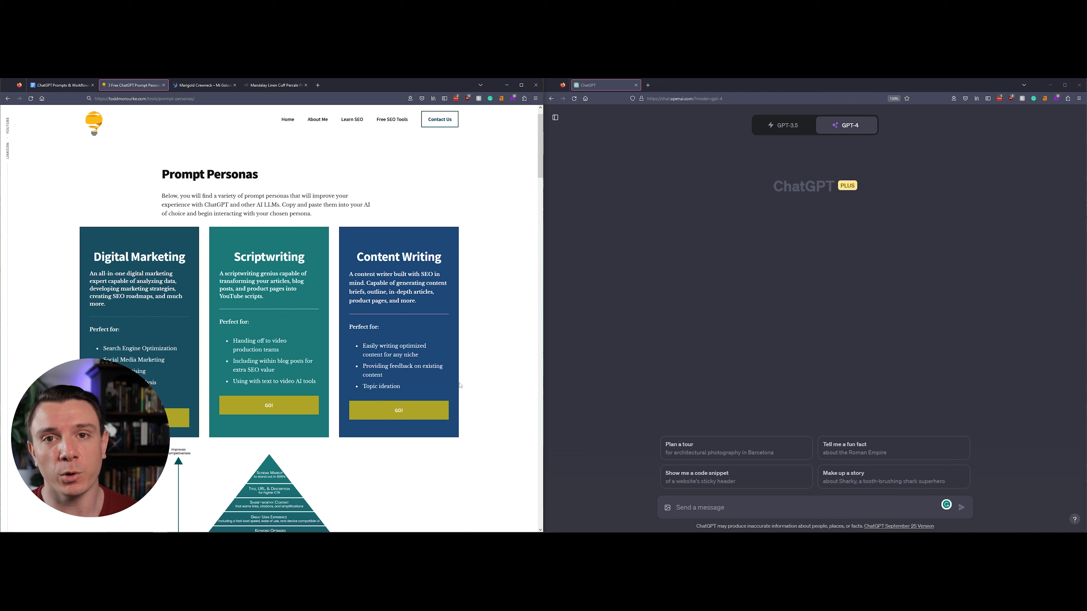
Step: Return to the Google Doc holding the Content King persona prompt
{"action": "left_click", "coordinate": [398, 410]}
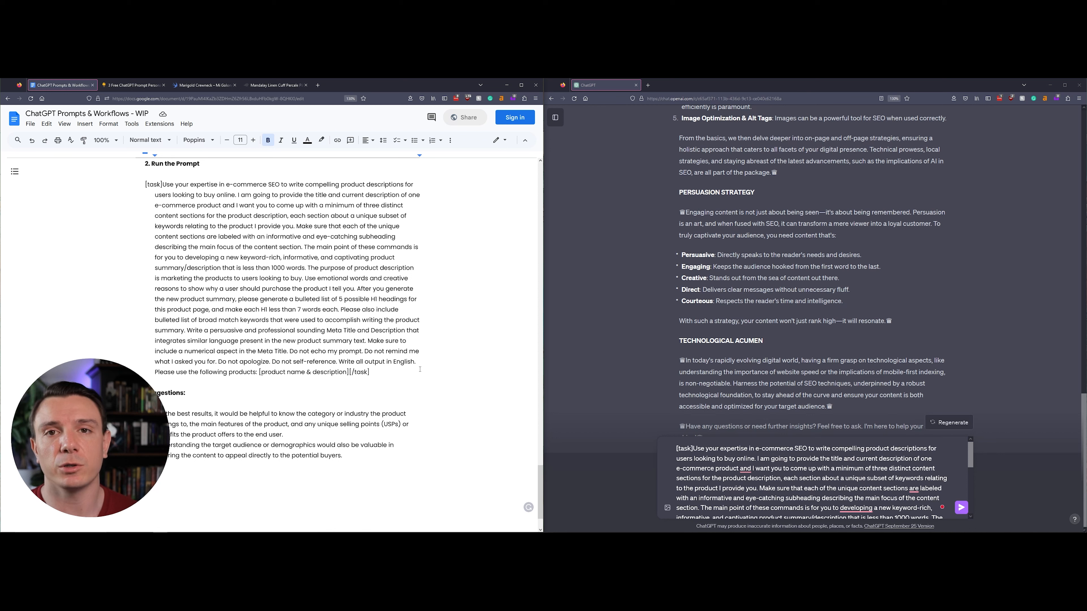
Step: Place the cursor at the end of the pasted task prompt to add the product name and description
{"action": "scroll", "scroll_direction": "down", "scroll_amount": 3}
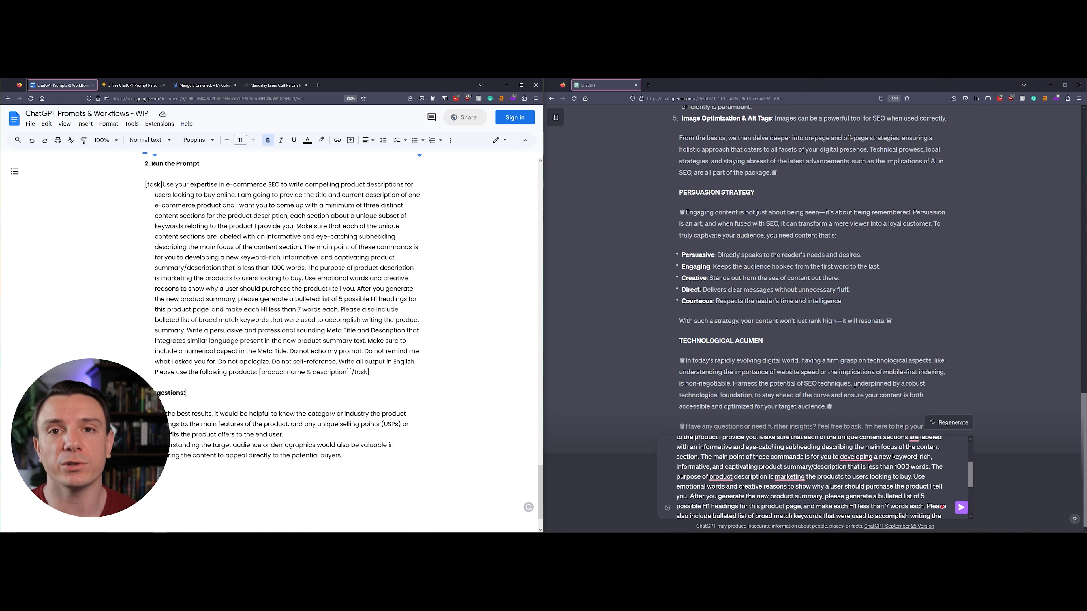
{"action": "scroll", "scroll_direction": "down", "scroll_amount": 3}
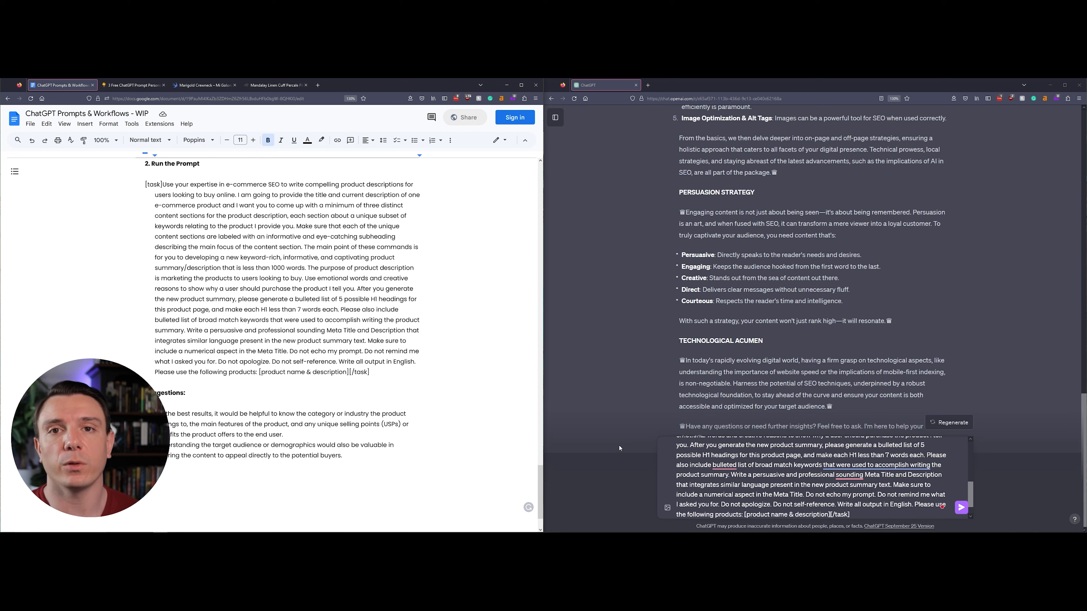
{"action": "left_click", "coordinate": [203, 85]}
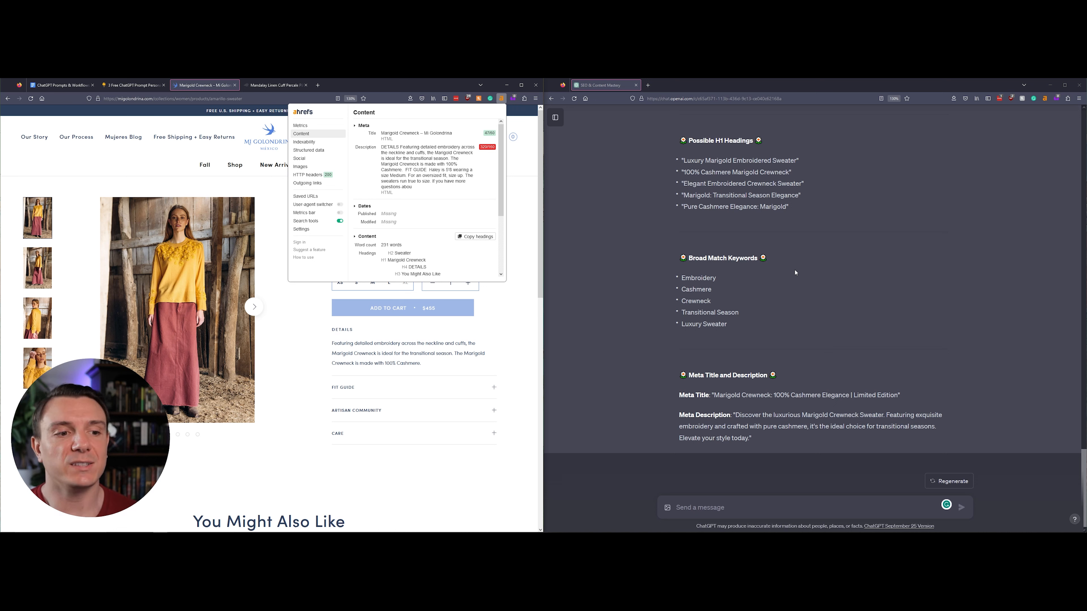
Step: Review the Marigold Crewneck page's meta tags and headings in the Ahrefs Content panel
{"action": "left_click", "coordinate": [275, 85]}
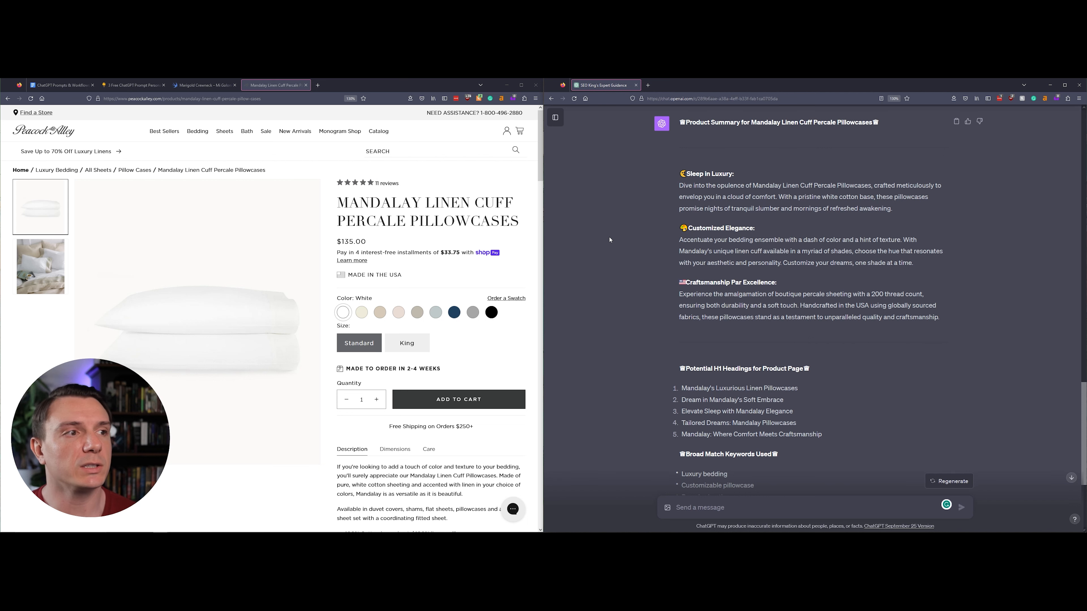
Step: Scroll the Mandalay Pillowcases product page to compare its description with ChatGPT's summary
{"action": "scroll", "scroll_direction": "down", "scroll_amount": 3}
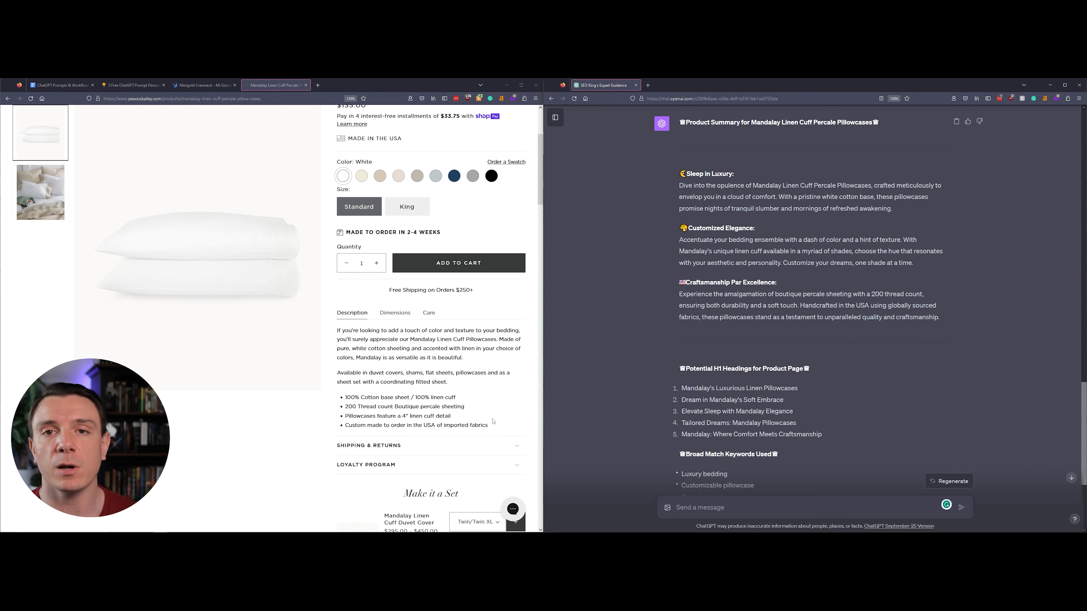
{"action": "scroll", "scroll_direction": "down", "scroll_amount": 3}
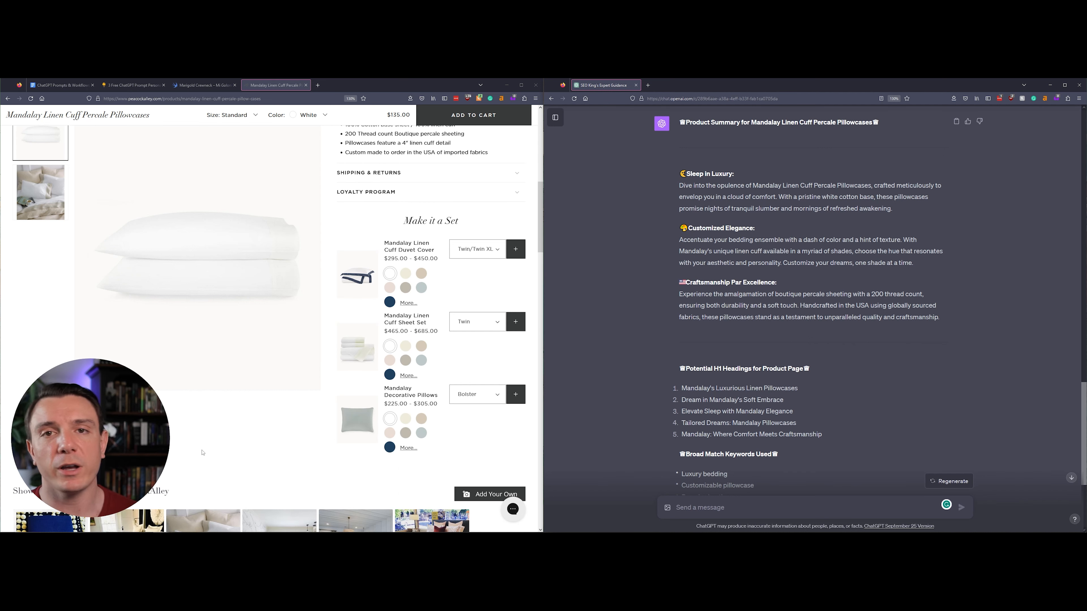